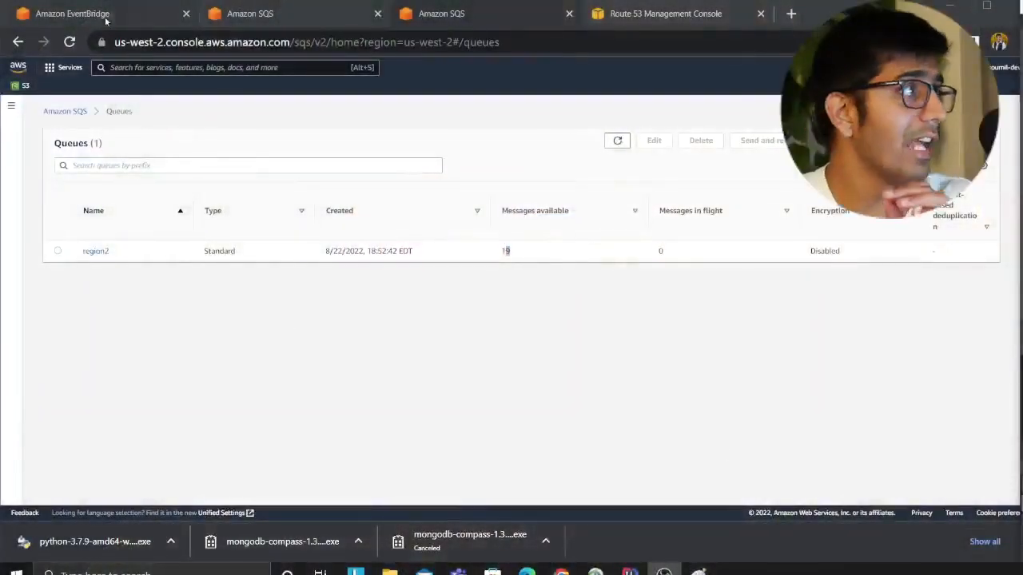
- Return to the EventBridge Rules page for the my-event-bus event bus
left_click(72, 13)
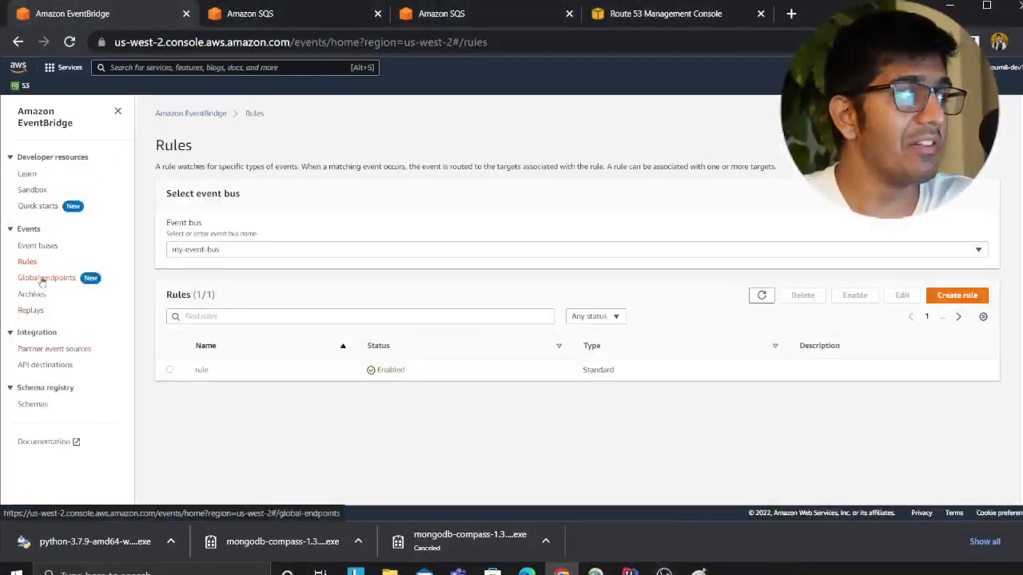